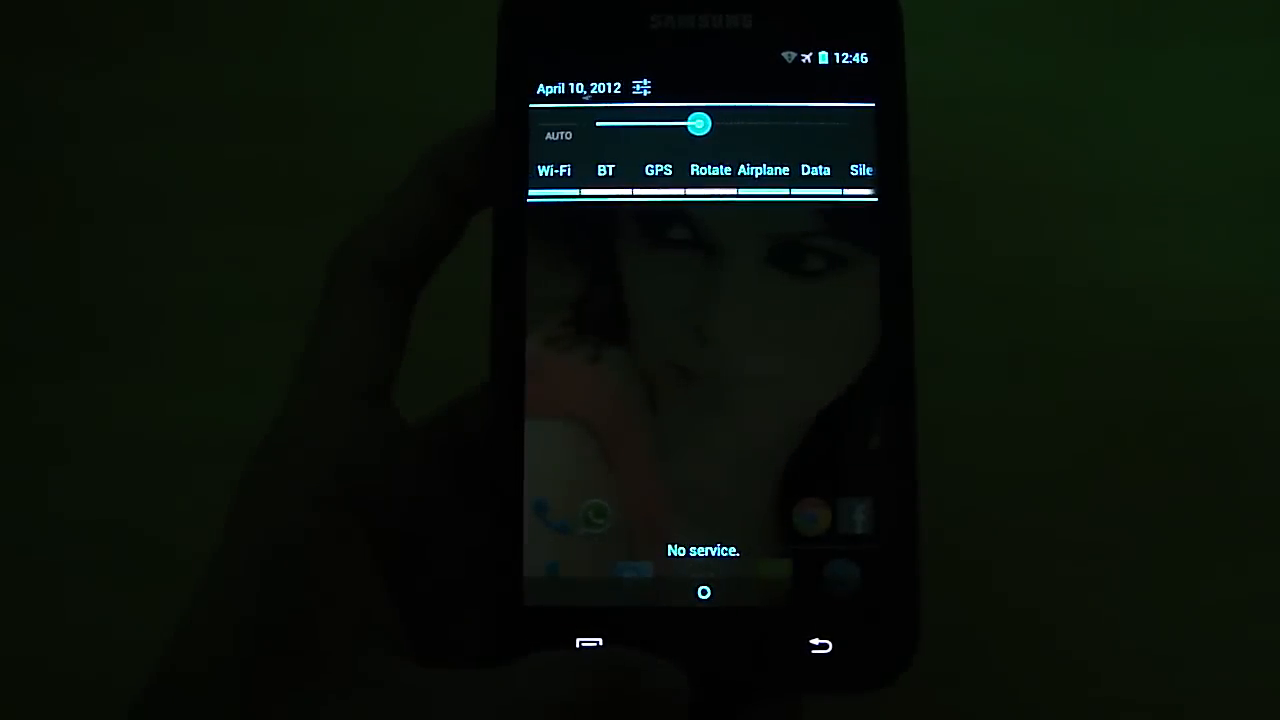
Raise screen brightness to maximum and dismiss the quick settings panel.
{"action": "left_click_drag", "start_coordinate": [698, 124], "coordinate": [856, 124]}
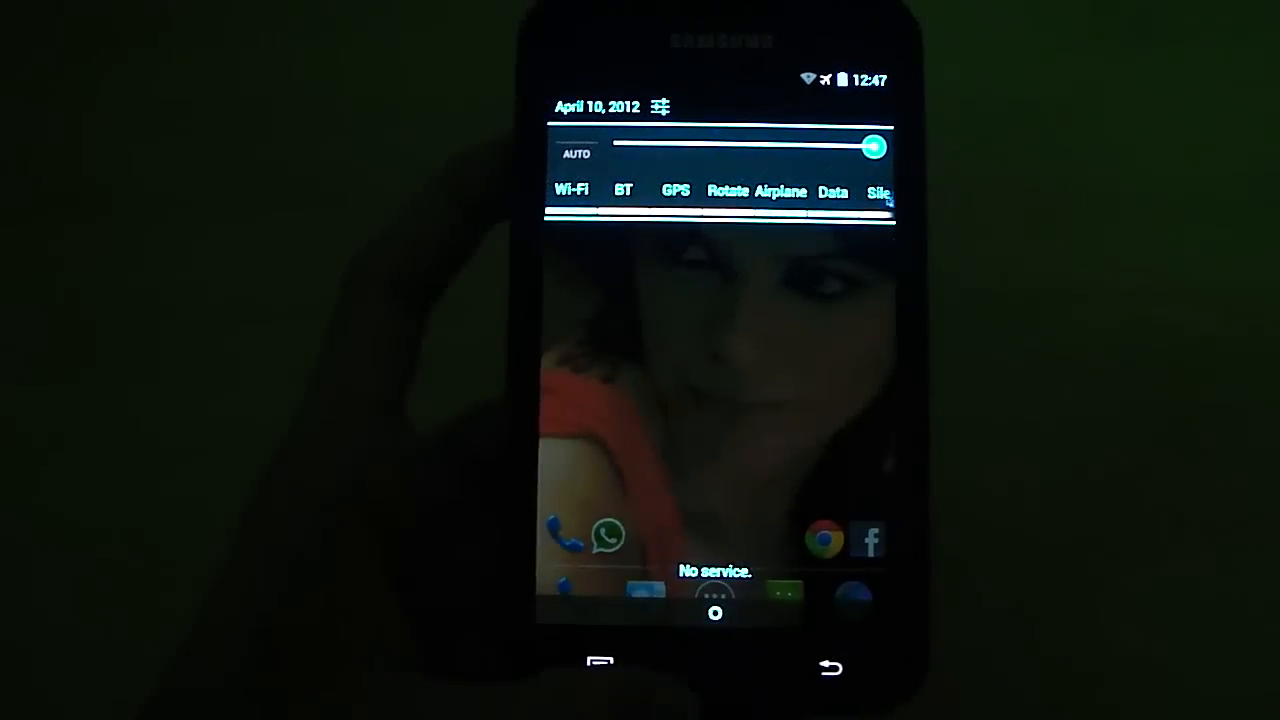
{"action": "left_click_drag", "start_coordinate": [872, 146], "coordinate": [738, 140]}
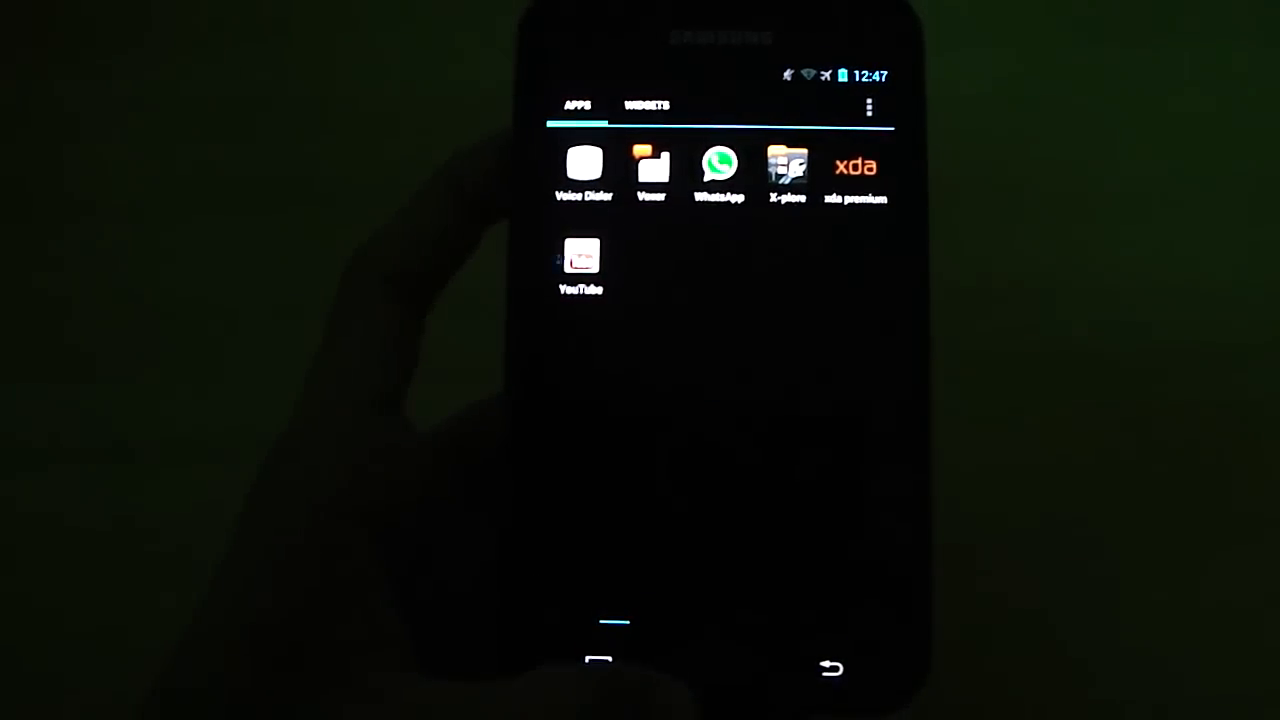
Switch to the app drawer page with Google+, Maps, Play Store, Settings and Torch.
{"action": "left_click", "coordinate": [580, 258]}
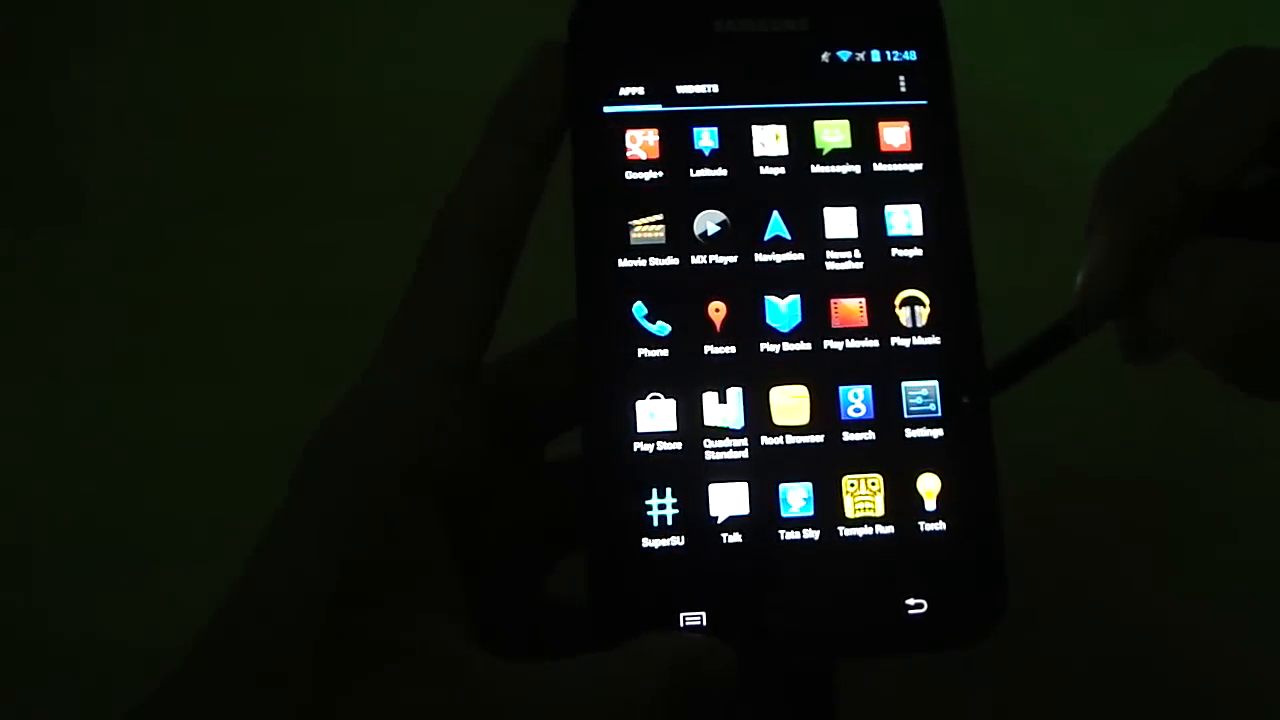
Leave the app drawer and swipe across the home screen pages to the wallpaper with dock.
{"action": "scroll", "scroll_direction": "left", "scroll_amount": 3}
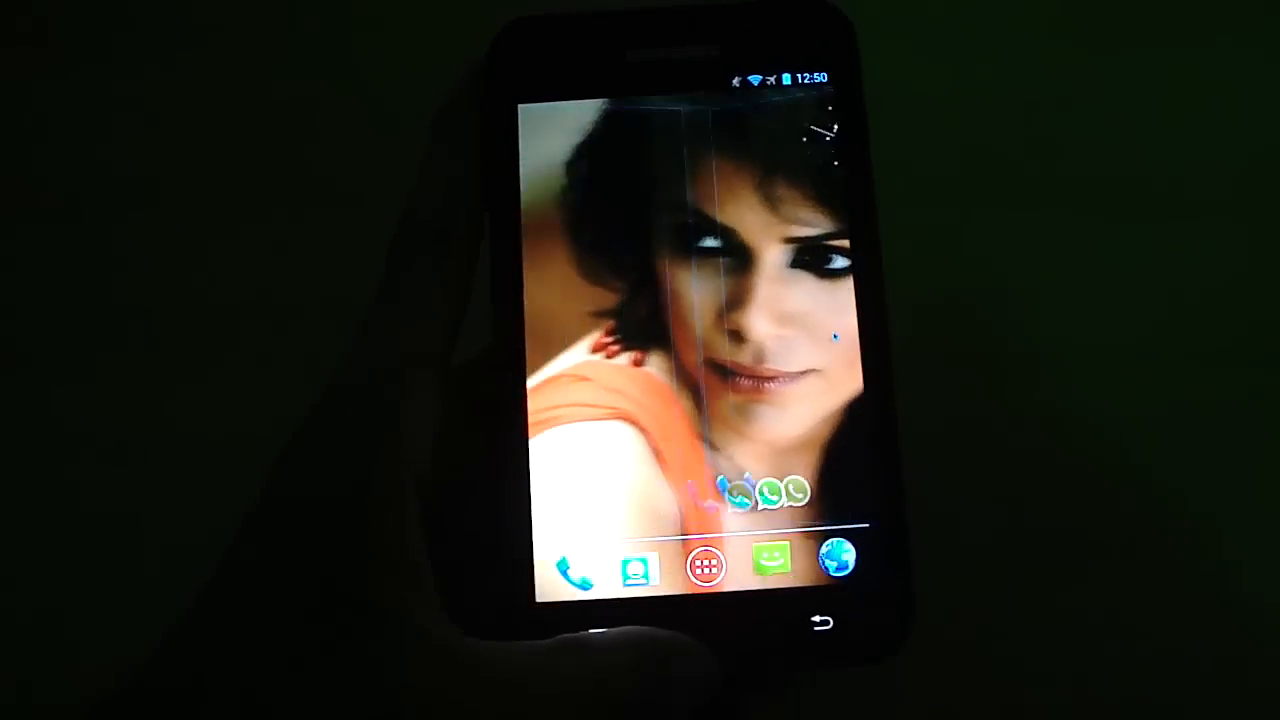
{"action": "left_click_drag", "start_coordinate": [800, 350], "coordinate": [550, 350]}
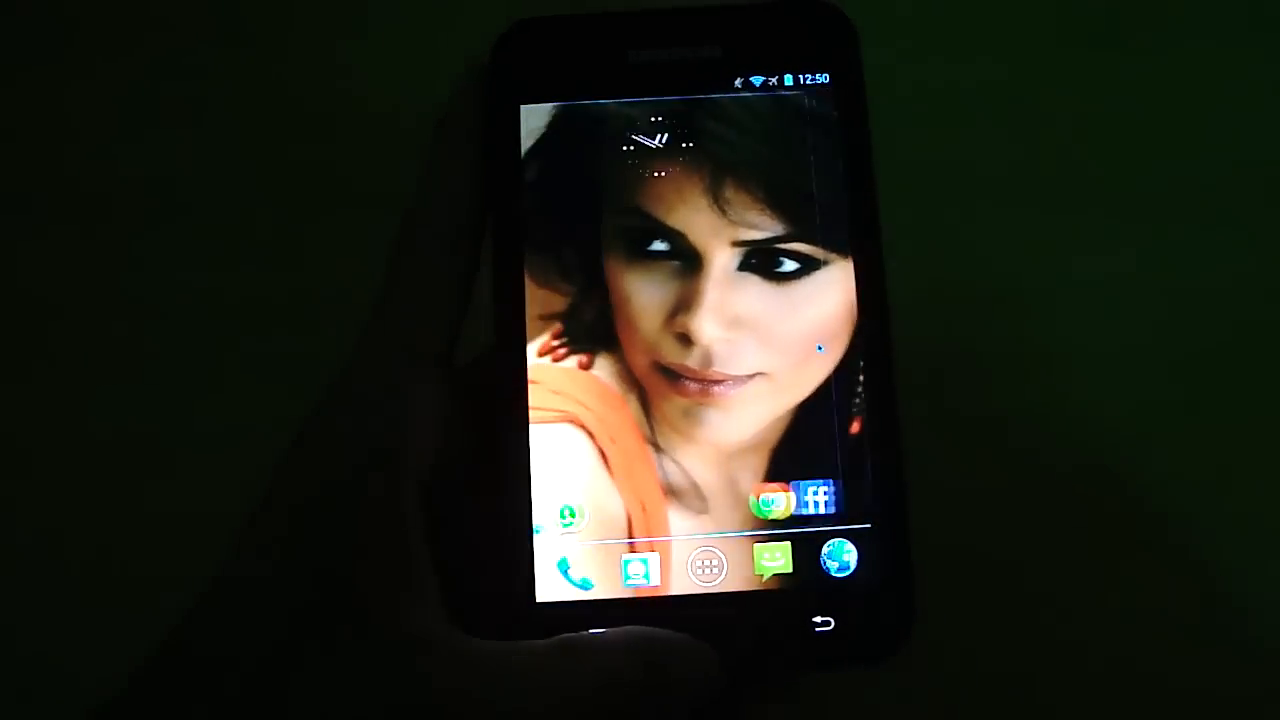